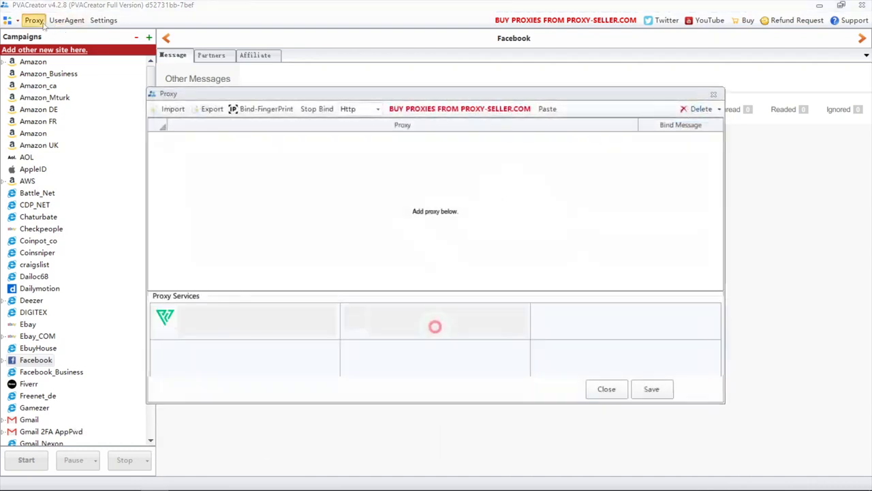
Step: Import the local proxy 127.0.0.1:2802 from the proxy file and select it
{"action": "left_click", "coordinate": [172, 109]}
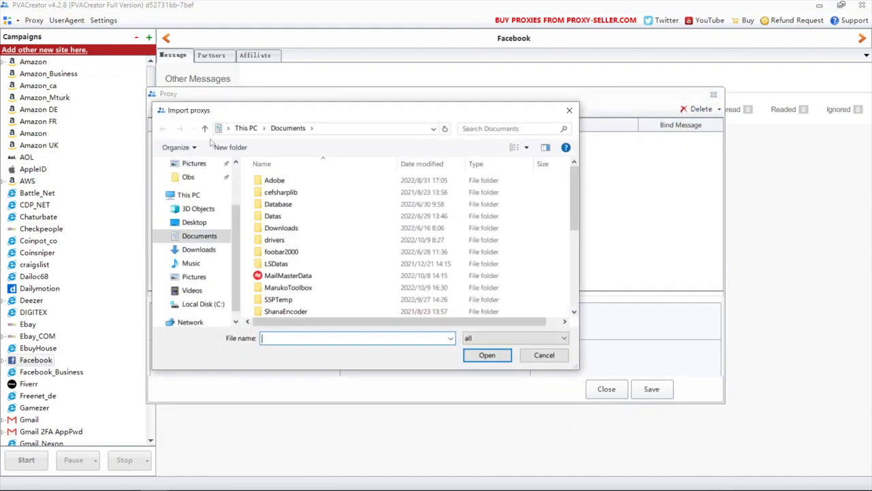
{"action": "left_click", "coordinate": [487, 354]}
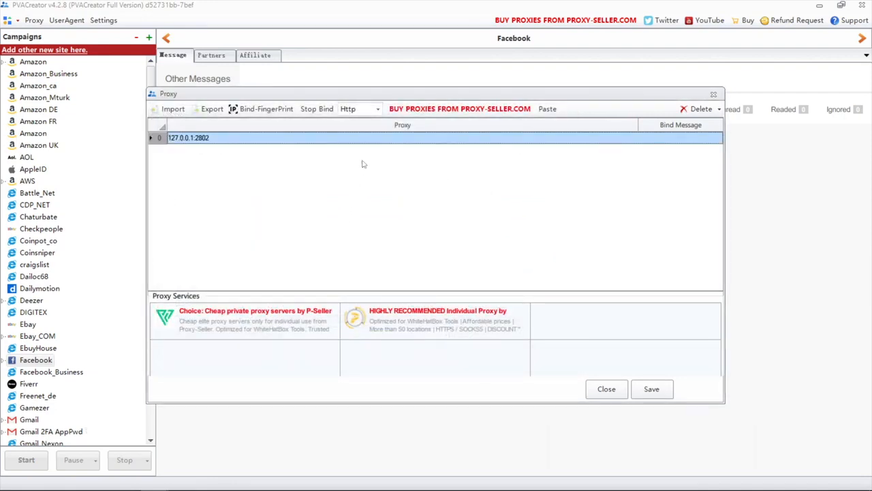
{"action": "left_click", "coordinate": [360, 109]}
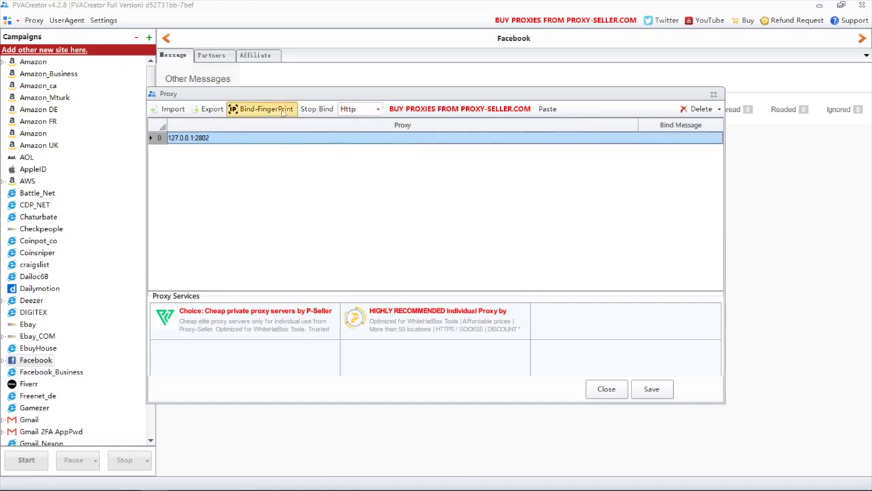
Step: Bind a browser fingerprint with English (USA) language to the imported proxy
{"action": "left_click", "coordinate": [267, 109]}
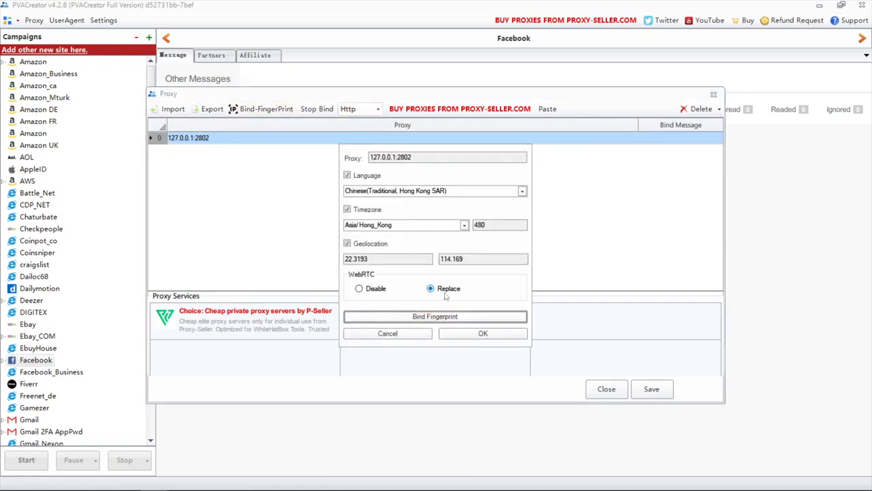
{"action": "left_click", "coordinate": [436, 191]}
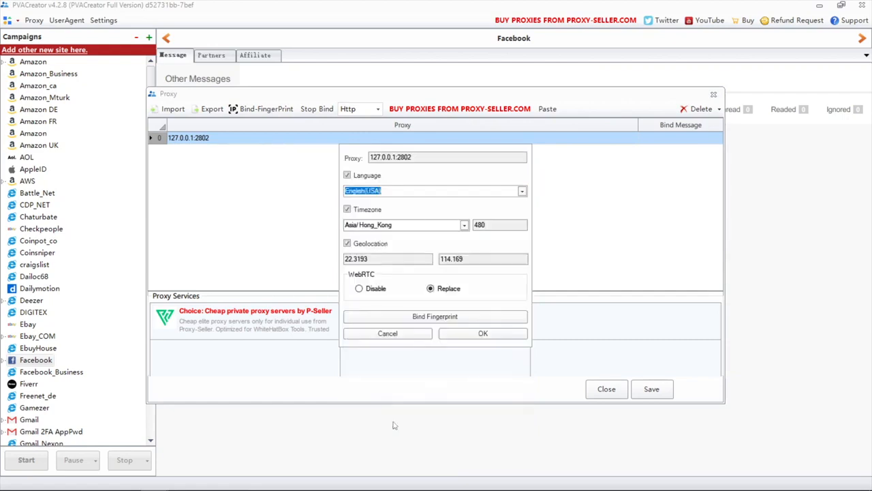
{"action": "left_click", "coordinate": [482, 333]}
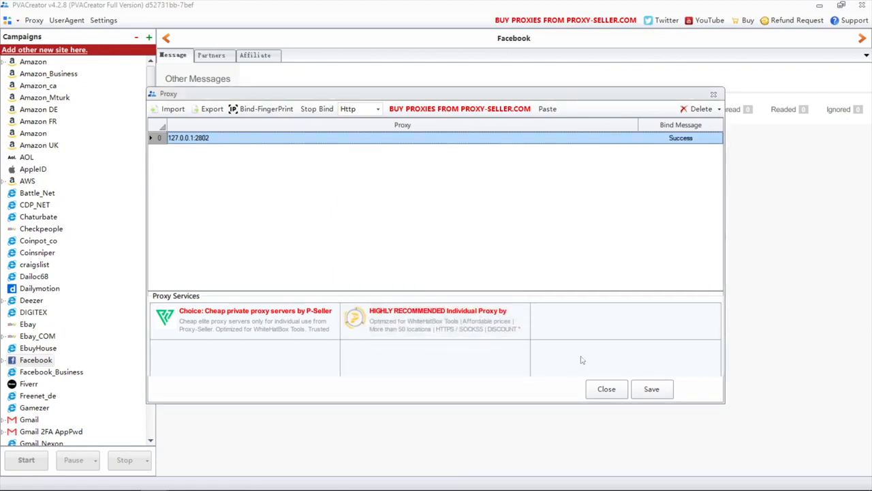
Step: Close the proxy manager and add a new Facebook campaign past Proxy Manage
{"action": "left_click", "coordinate": [605, 389]}
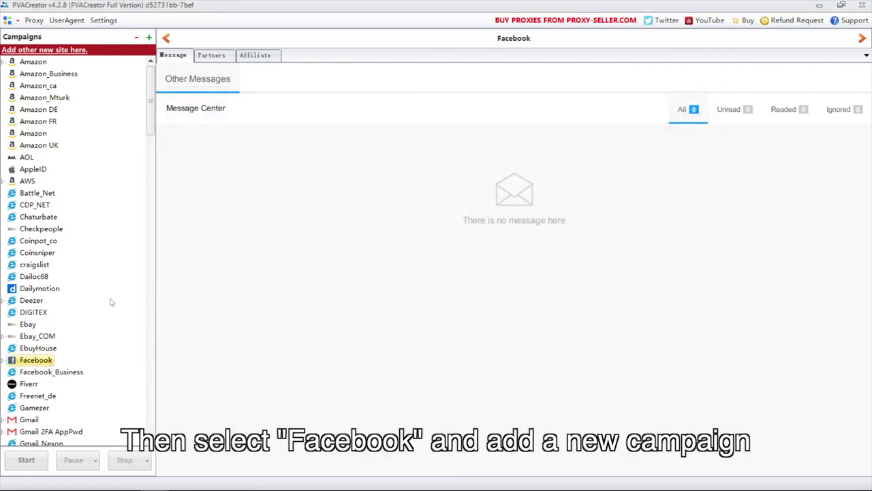
{"action": "left_click", "coordinate": [148, 37]}
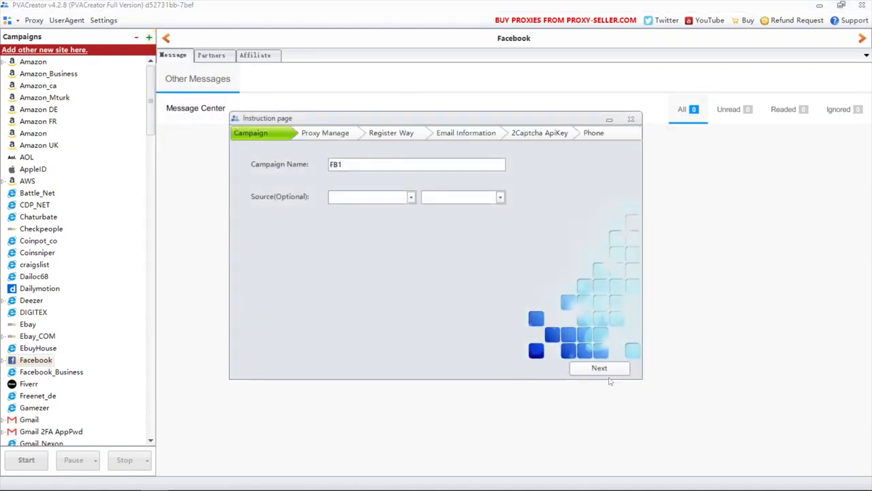
{"action": "left_click", "coordinate": [599, 368]}
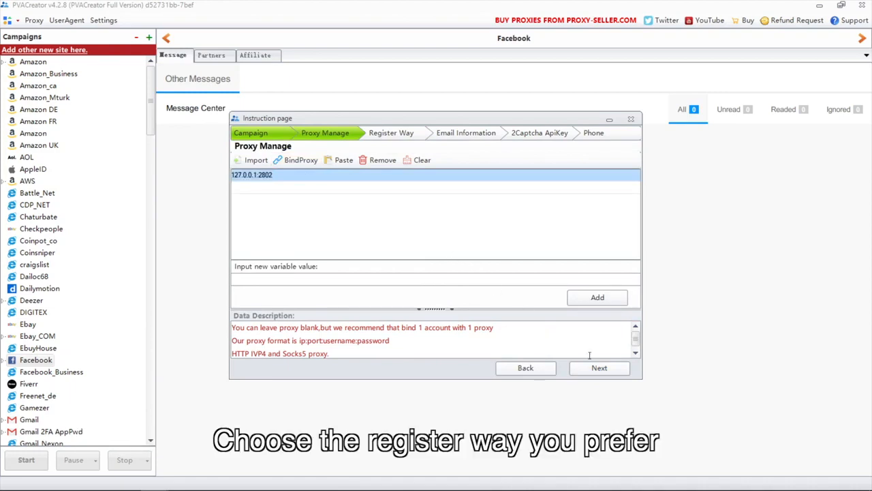
{"action": "left_click", "coordinate": [599, 368]}
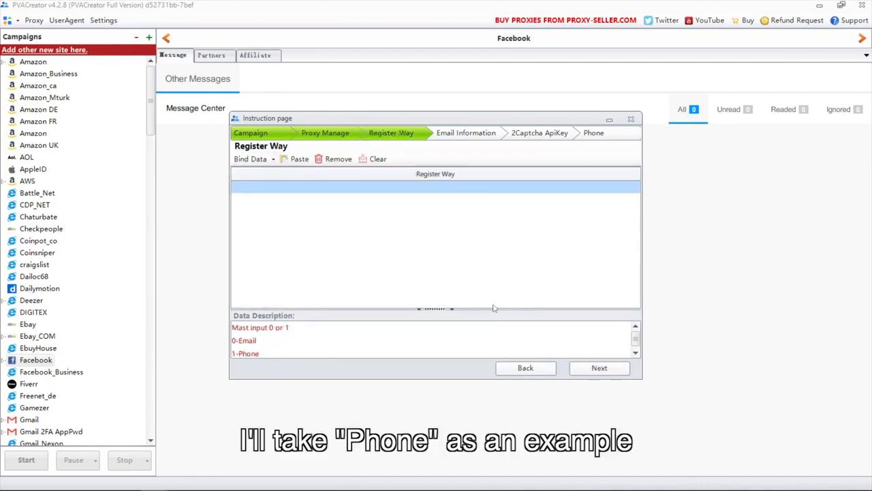
Step: Set Register Way to 1 (phone), add the 2Captcha API key, and leave TimeOut blank
{"action": "left_click", "coordinate": [442, 187]}
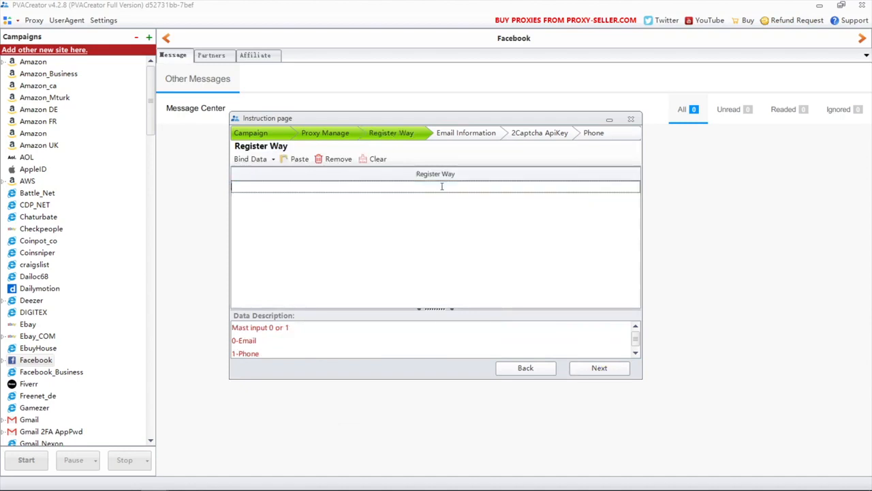
{"action": "type", "text": "1"}
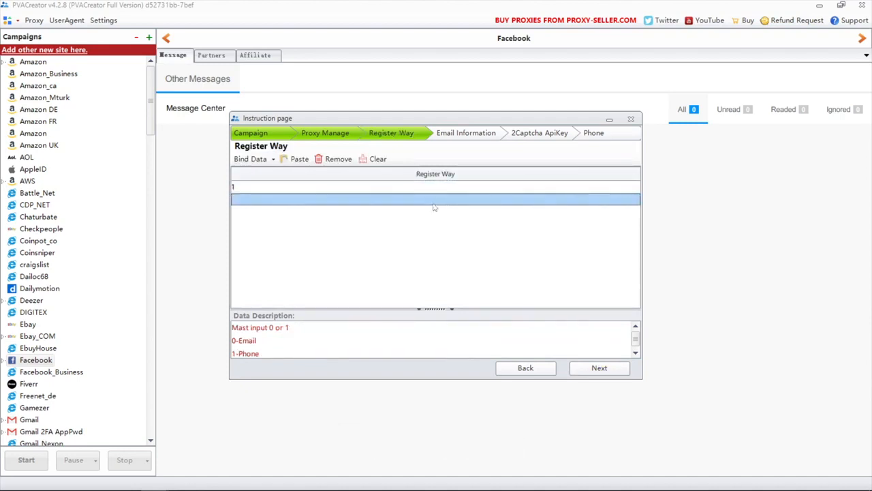
{"action": "left_click", "coordinate": [599, 368]}
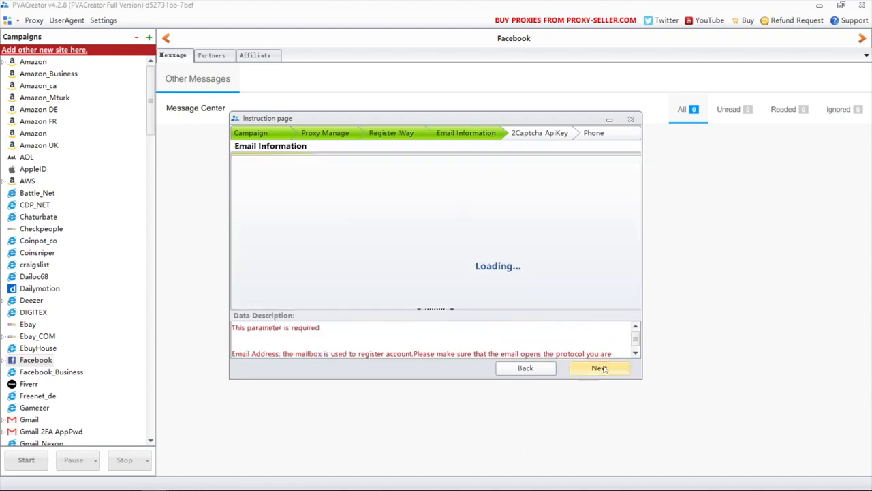
{"action": "left_click", "coordinate": [599, 368]}
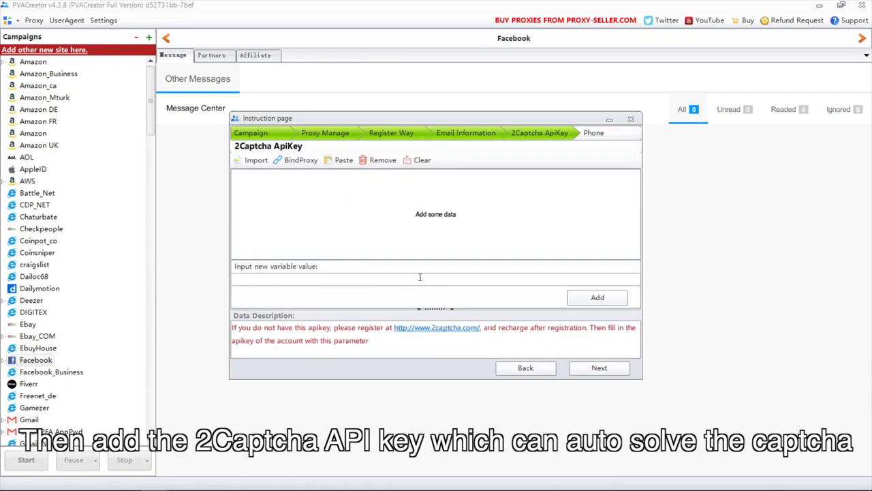
{"action": "left_click", "coordinate": [597, 297]}
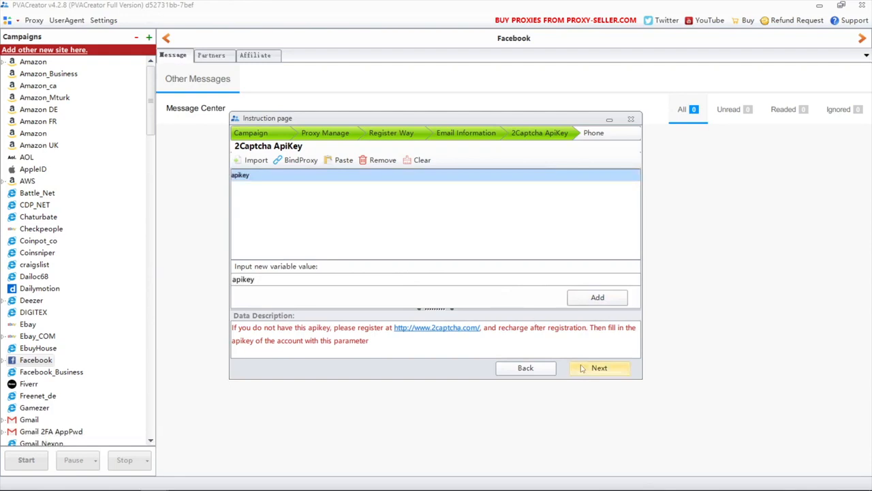
{"action": "left_click", "coordinate": [599, 368]}
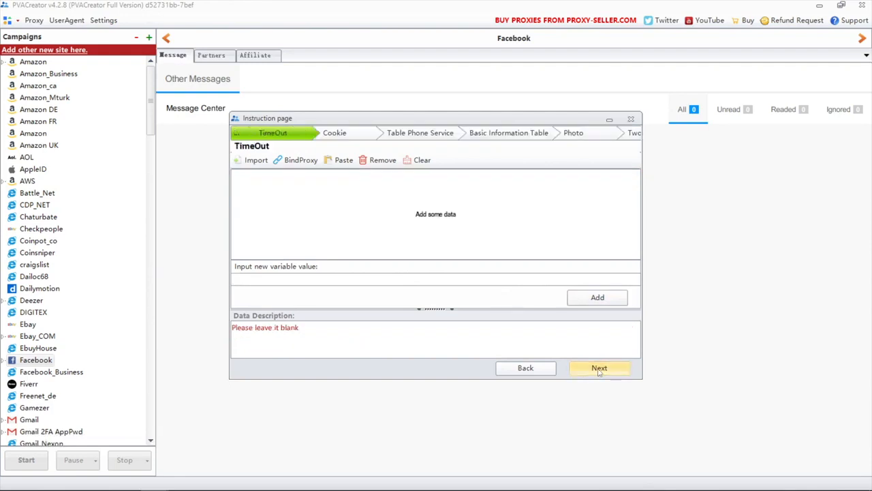
{"action": "left_click", "coordinate": [599, 368]}
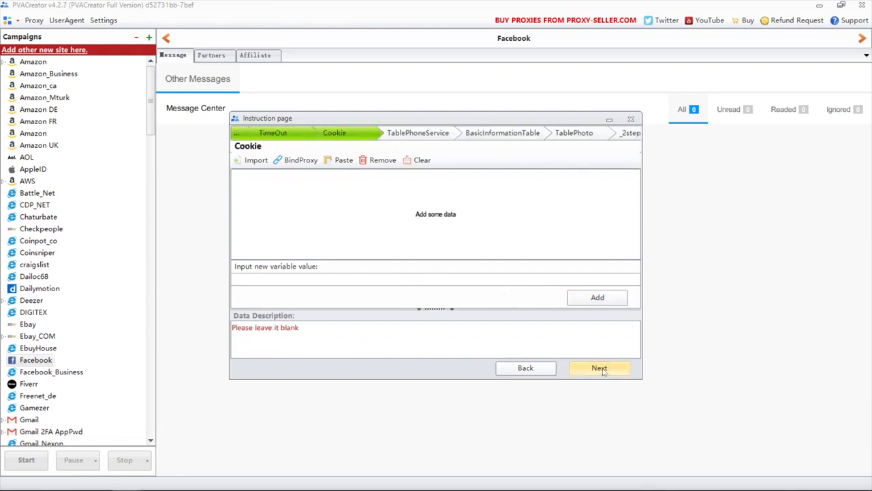
Step: Enter phone service 1 with its API key in the phone service table, then finish
{"action": "left_click", "coordinate": [599, 368]}
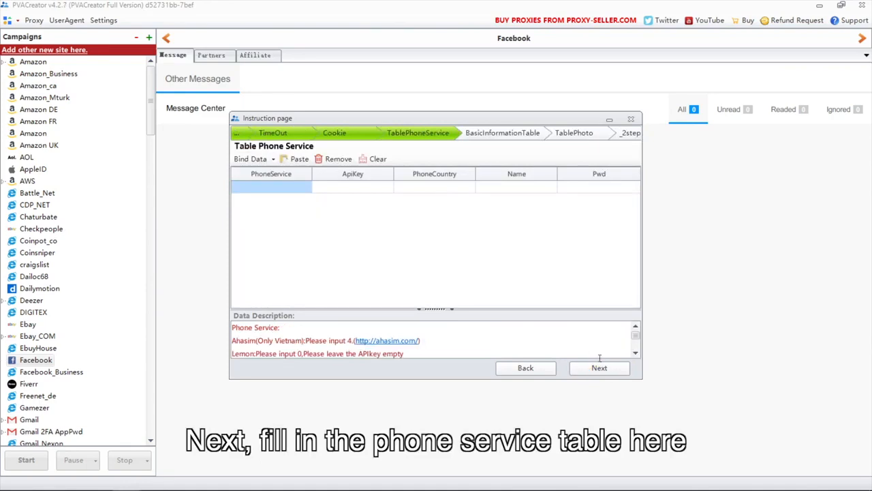
{"action": "mouse_move", "coordinate": [563, 344]}
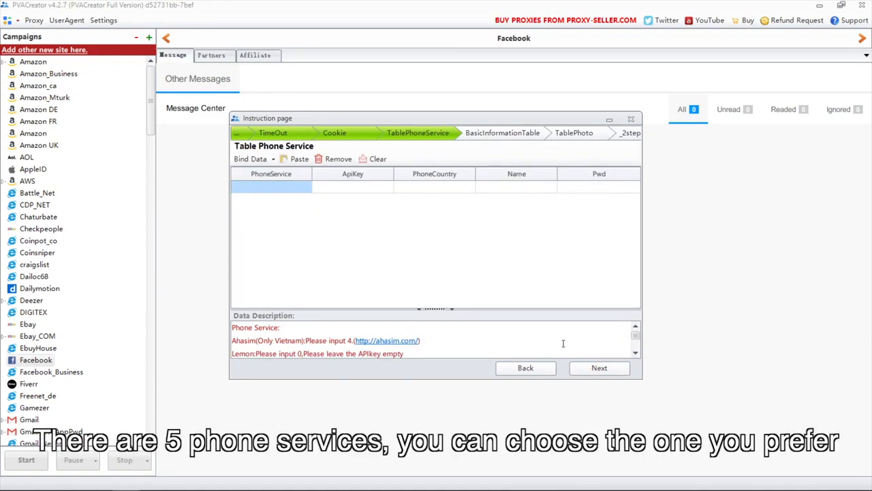
{"action": "scroll", "scroll_direction": "down", "scroll_amount": 3}
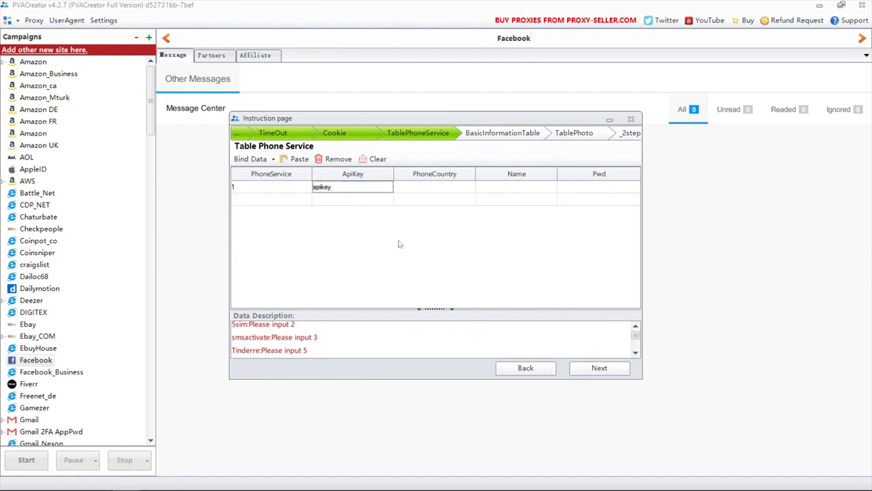
{"action": "type", "text": "24"}
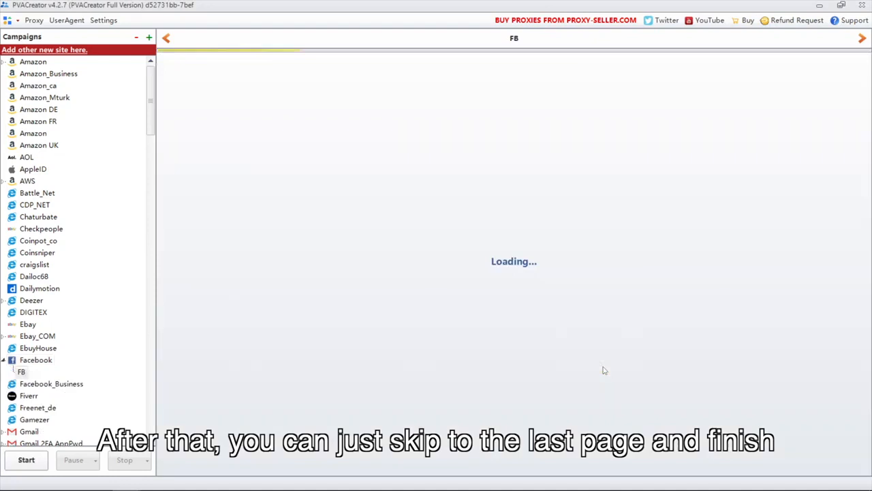
Step: Start the FB task in Loop Run after trying a daily 00:10–00:25 schedule
{"action": "left_click", "coordinate": [103, 20]}
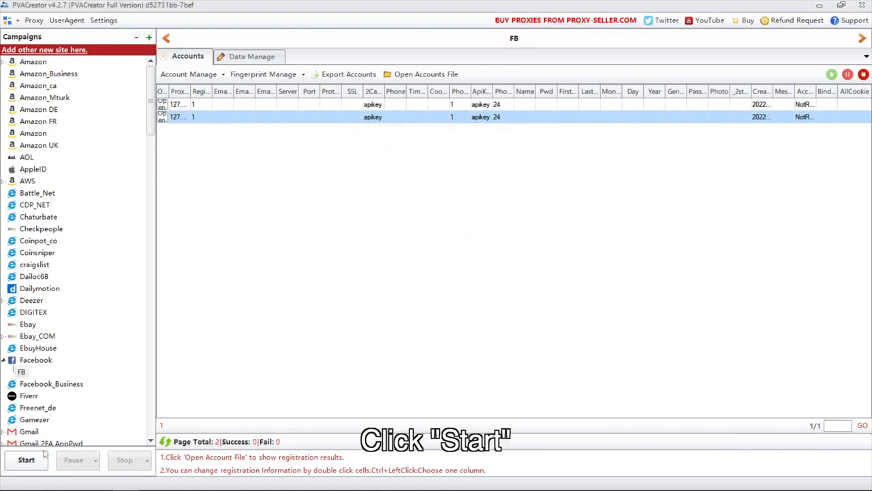
{"action": "left_click", "coordinate": [26, 459]}
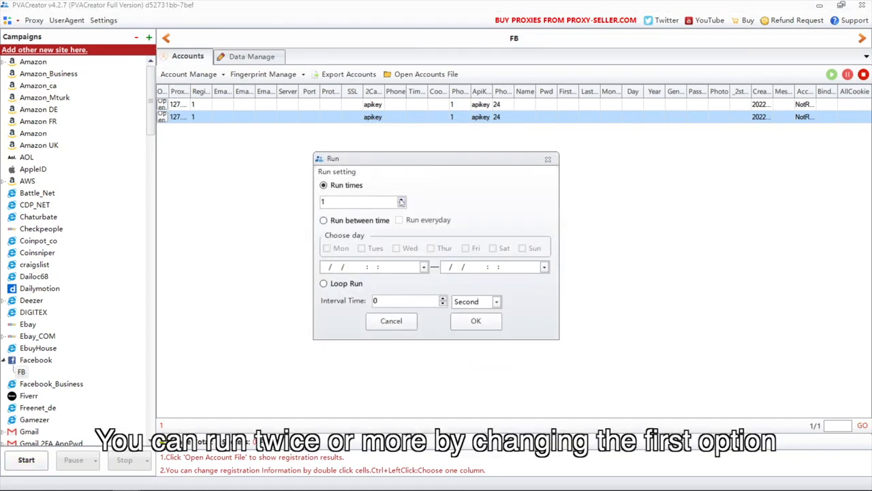
{"action": "left_click", "coordinate": [324, 219]}
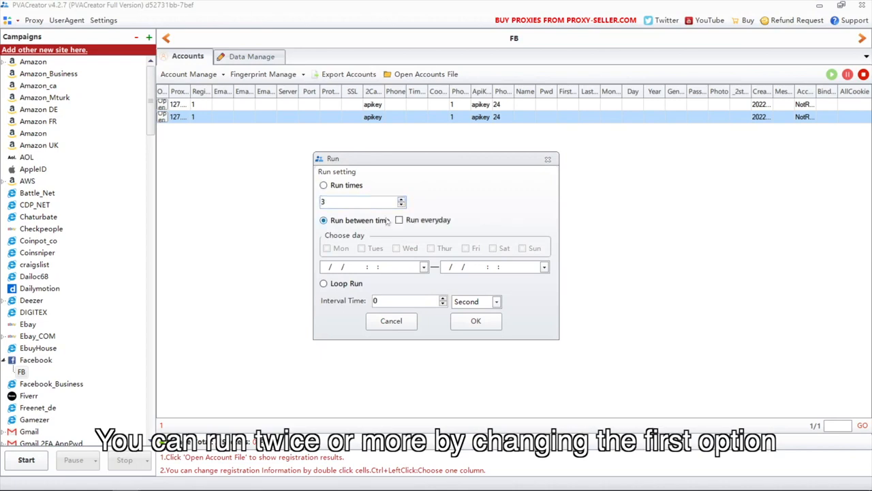
{"action": "left_click", "coordinate": [423, 267]}
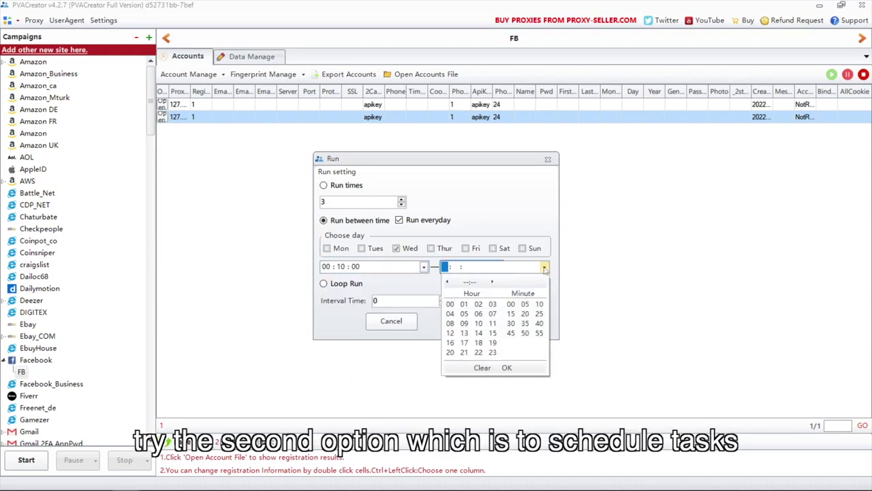
{"action": "left_click", "coordinate": [525, 313]}
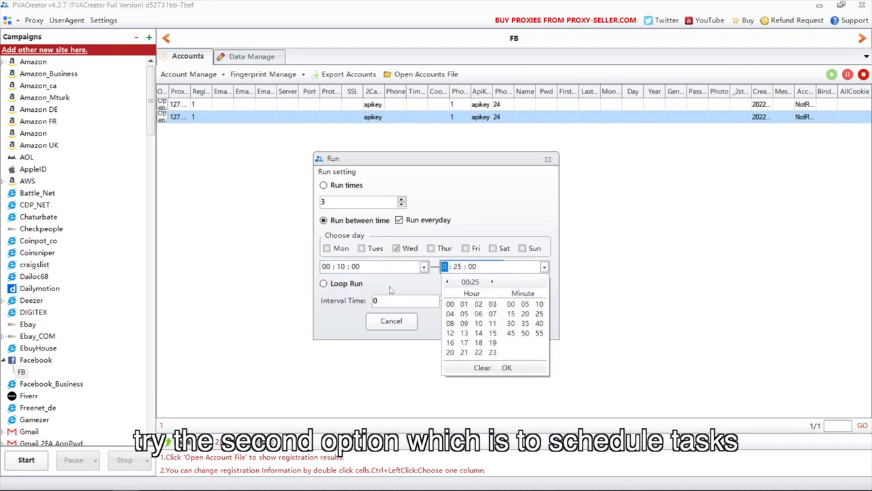
{"action": "left_click", "coordinate": [324, 283]}
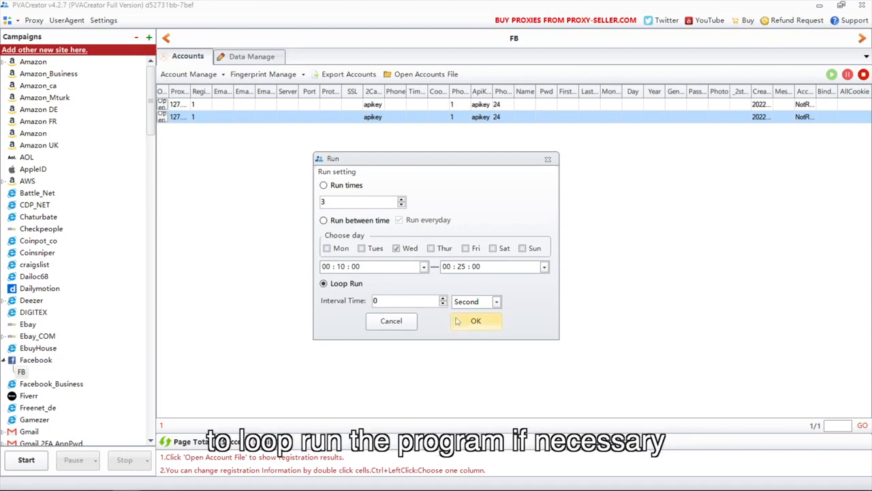
{"action": "left_click", "coordinate": [476, 321]}
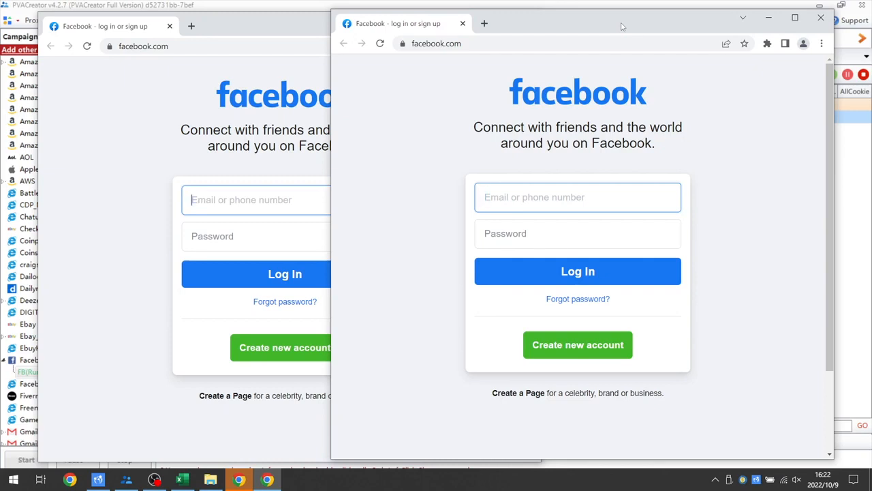
Step: Fill in and submit both Facebook sign-up forms, including name Starling and a +60 number
{"action": "scroll", "scroll_direction": "up", "scroll_amount": 3}
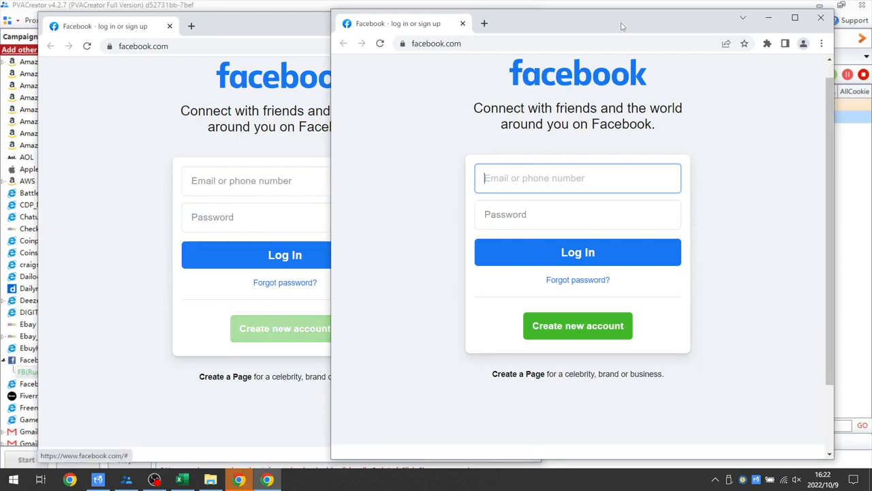
{"action": "left_click", "coordinate": [284, 328]}
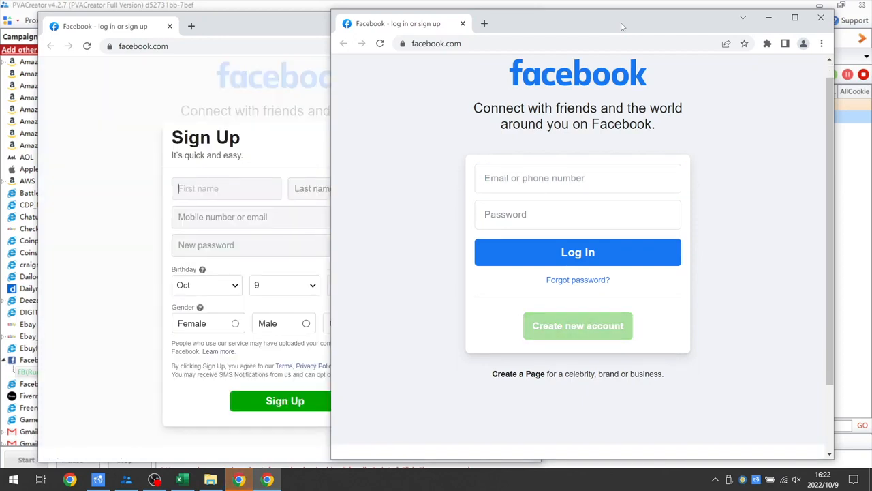
{"action": "left_click", "coordinate": [577, 325]}
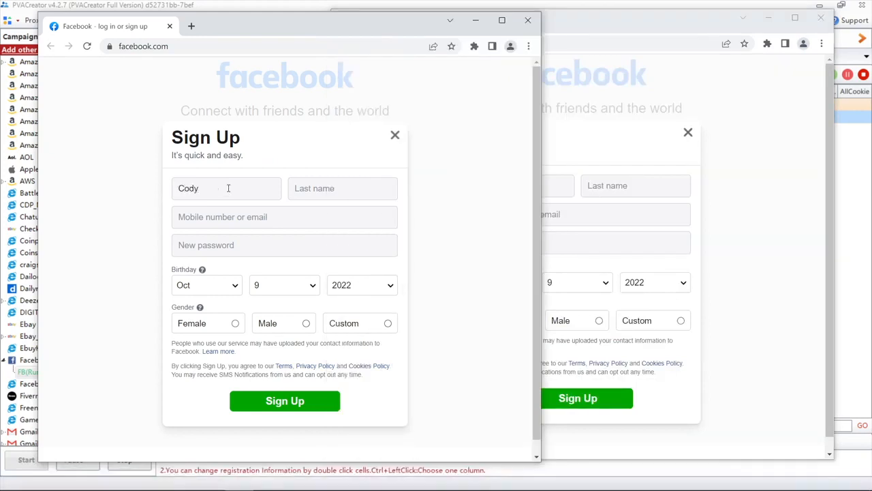
{"action": "type", "text": "Starling"}
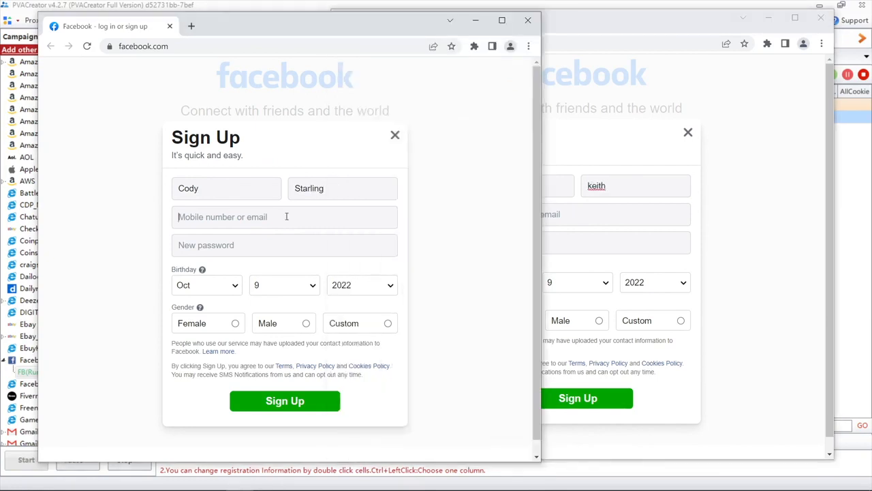
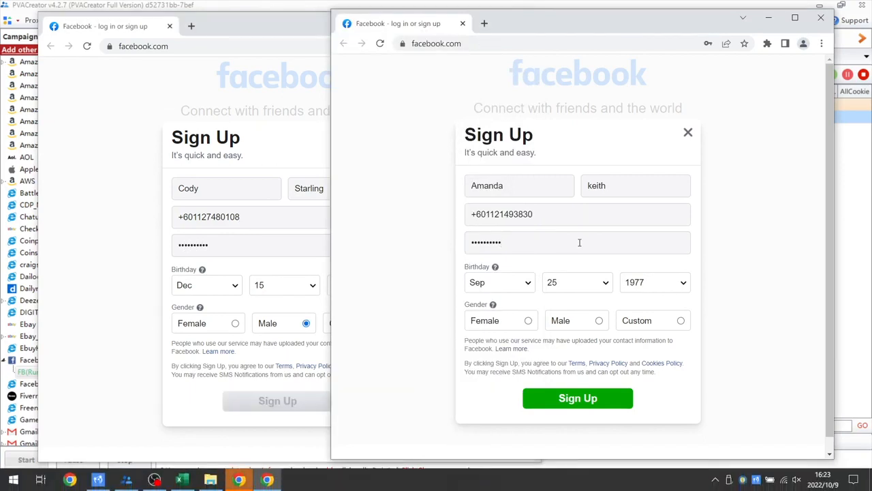
{"action": "left_click", "coordinate": [528, 320]}
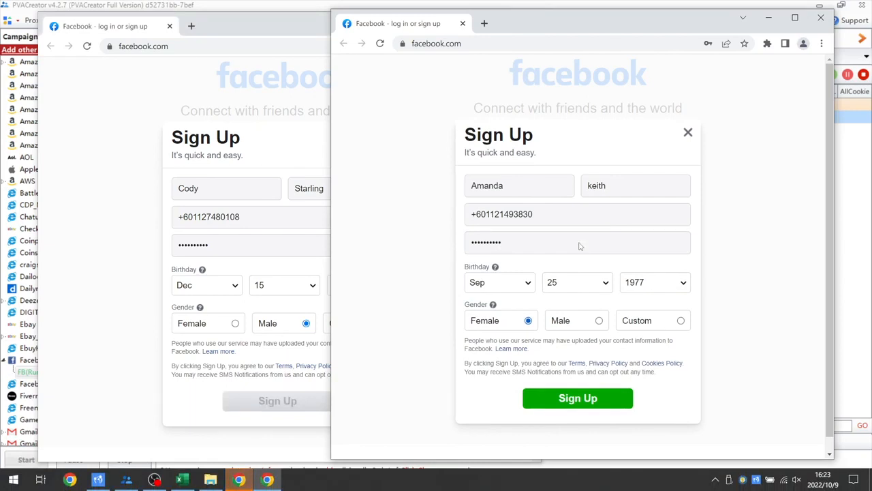
{"action": "left_click", "coordinate": [577, 398]}
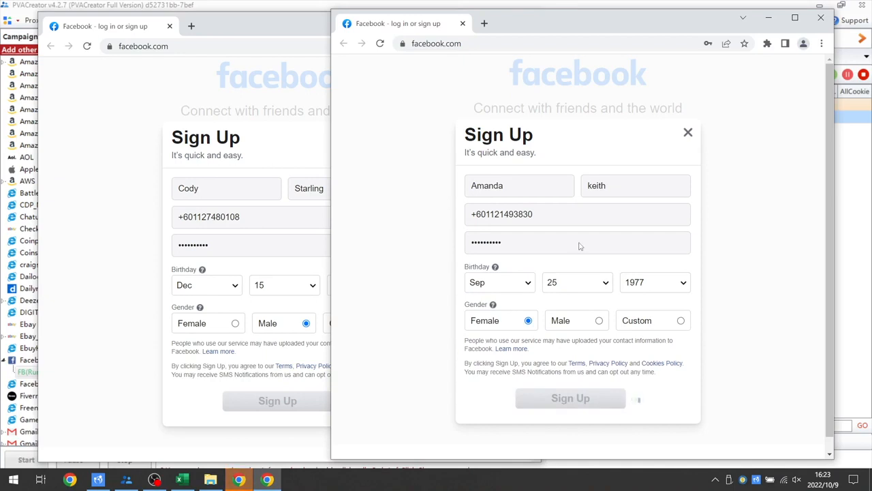
{"action": "left_click", "coordinate": [284, 401]}
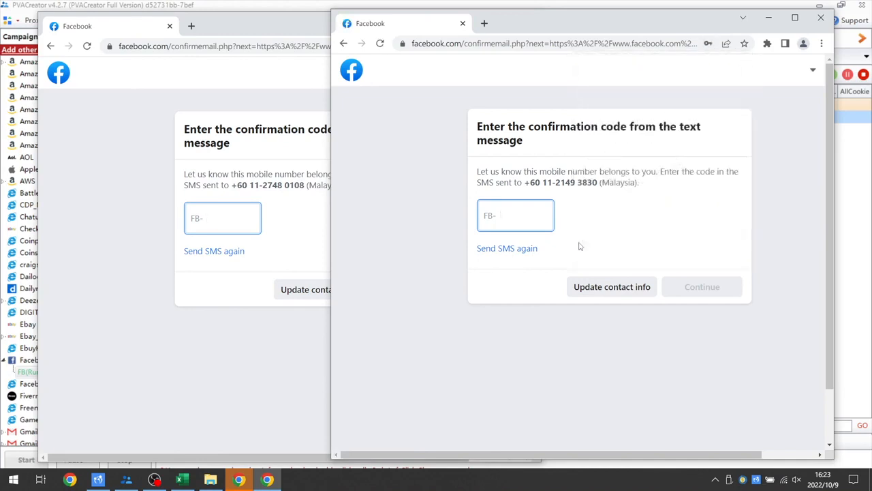
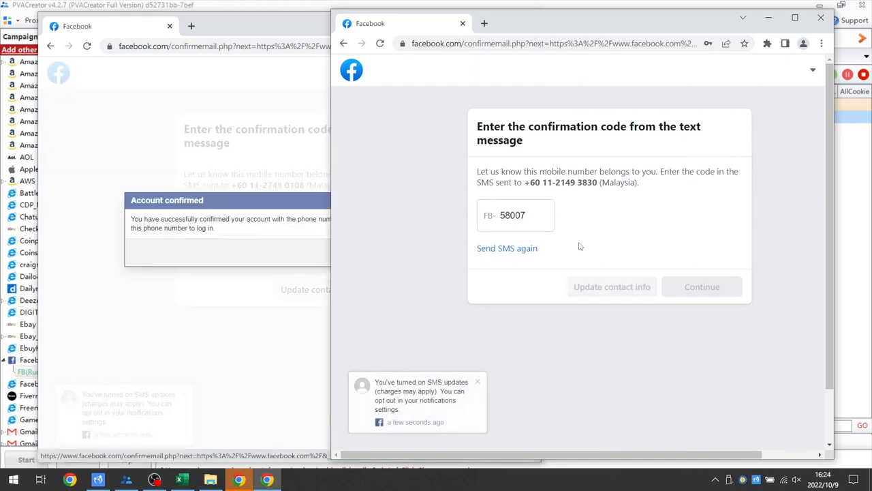
{"action": "left_click", "coordinate": [702, 286]}
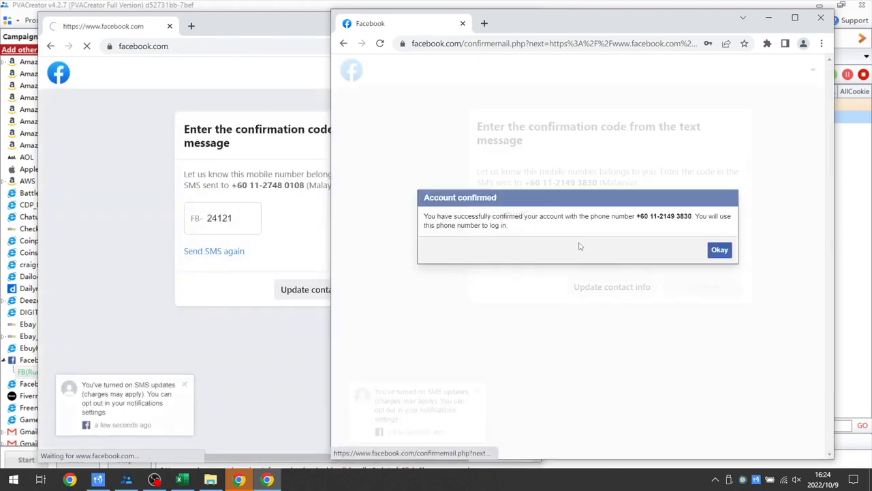
{"action": "left_click", "coordinate": [720, 249]}
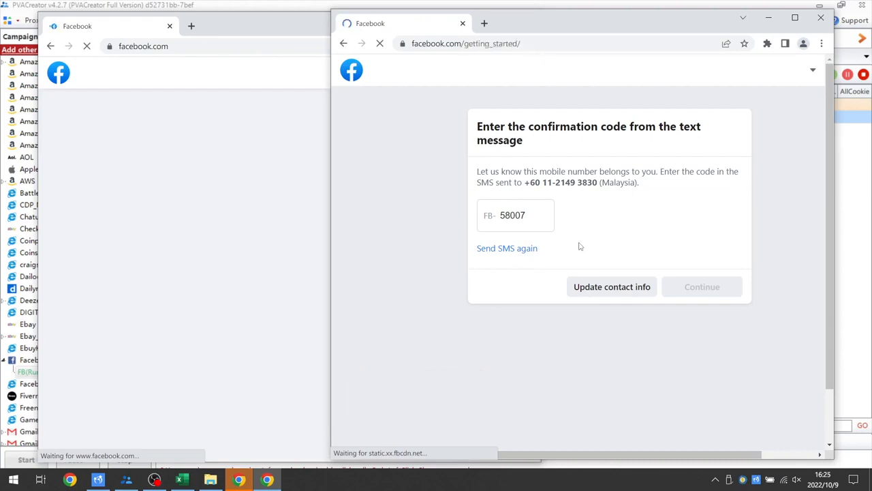
Step: Check both accounts in PVACreator and open the exported FB.txt accounts file
{"action": "left_click", "coordinate": [702, 286]}
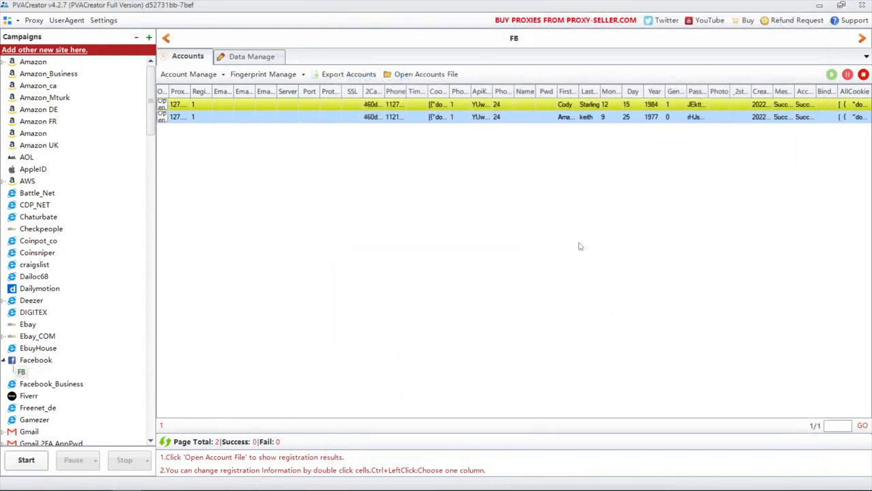
{"action": "left_click", "coordinate": [426, 73]}
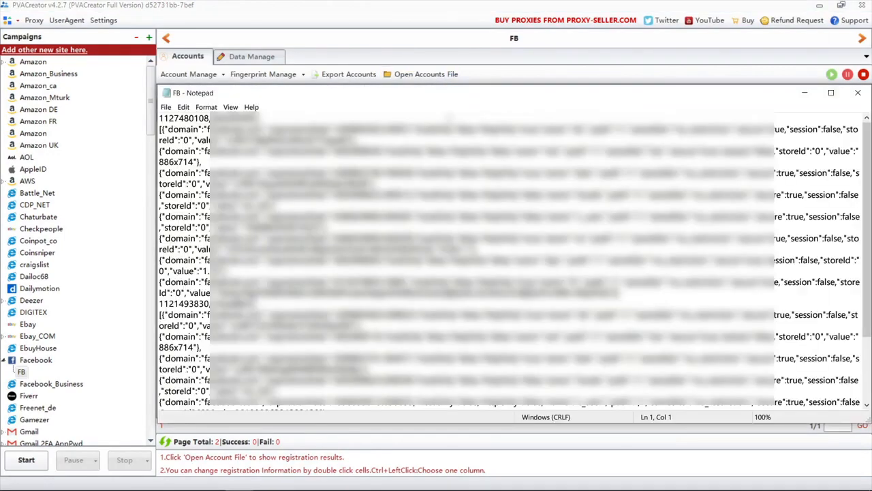